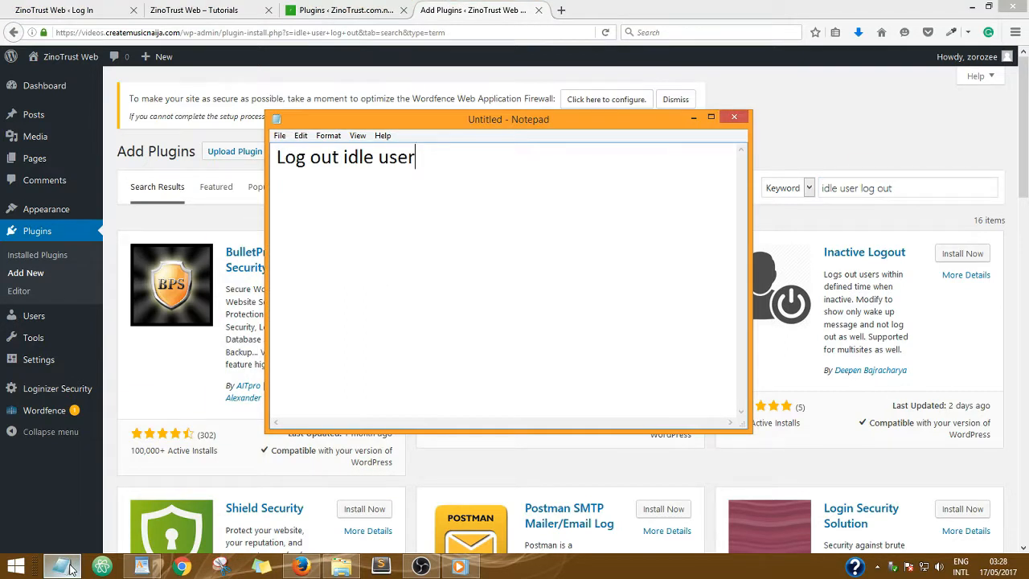
pyautogui.moveTo(568, 243)
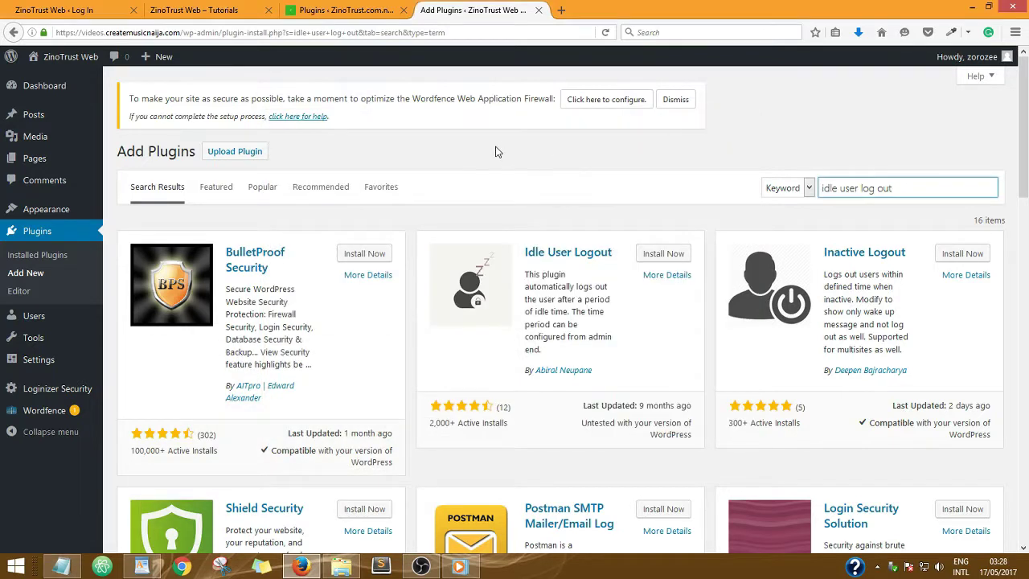
pyautogui.moveTo(501, 150)
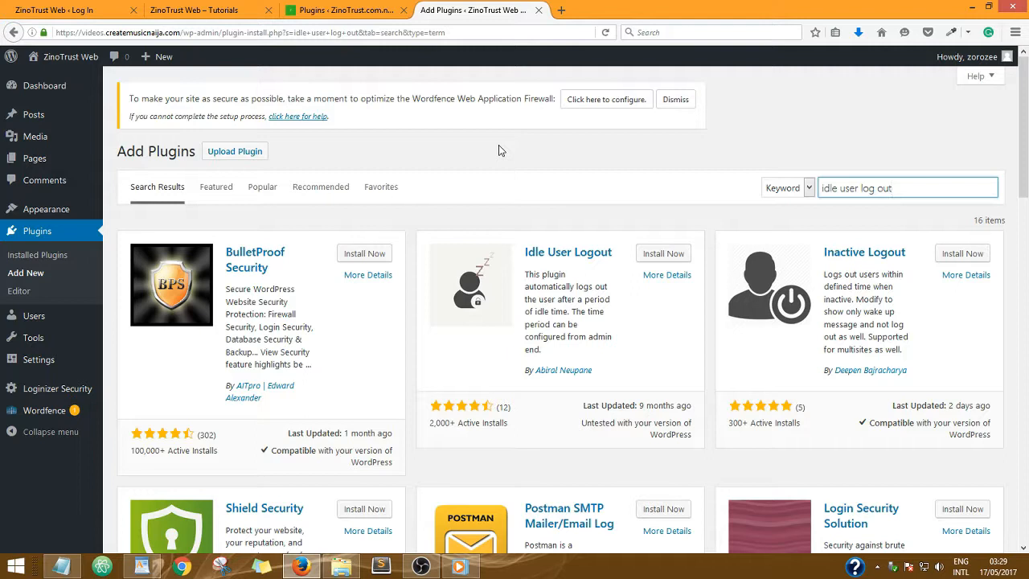
pyautogui.moveTo(514, 173)
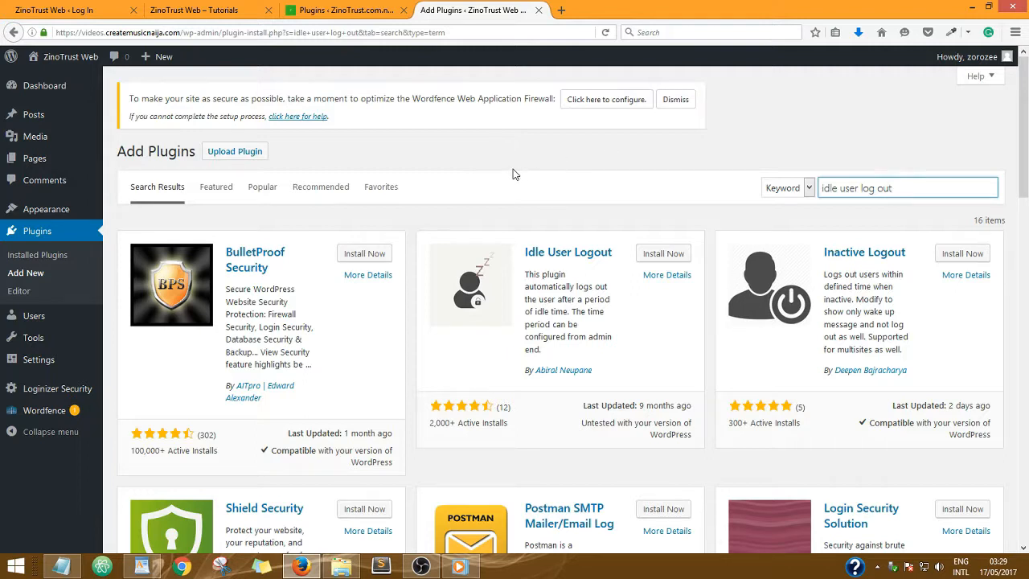
pyautogui.moveTo(533, 135)
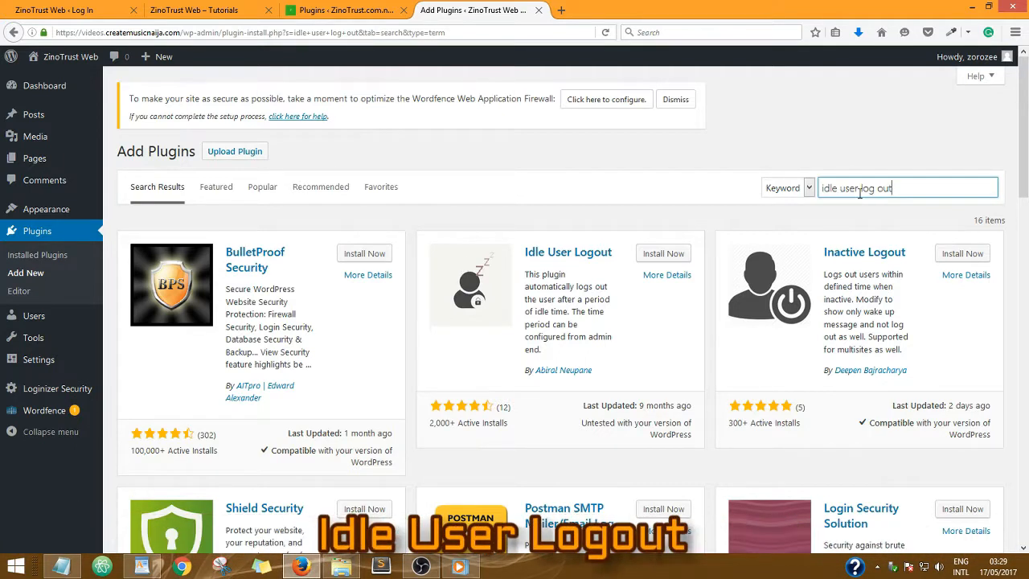
pyautogui.moveTo(541, 263)
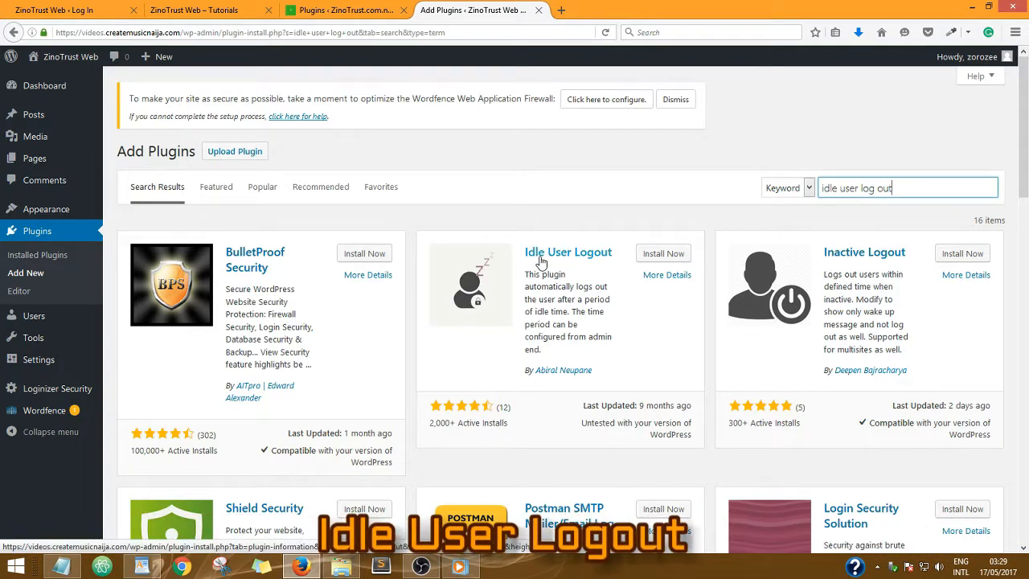
# Step: Install the Idle User Logout plugin from its card and activate it
pyautogui.click(663, 253)
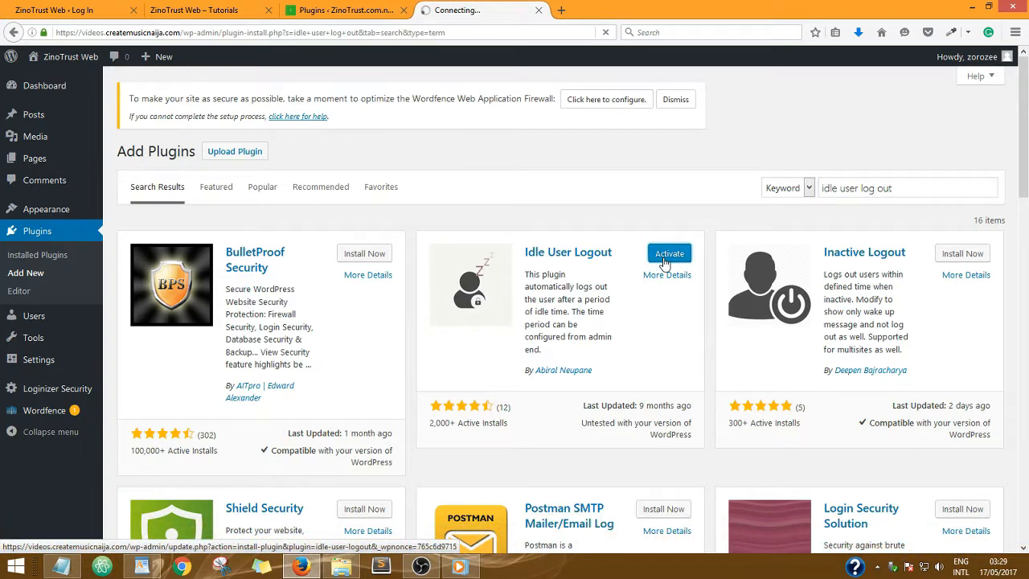
pyautogui.click(669, 251)
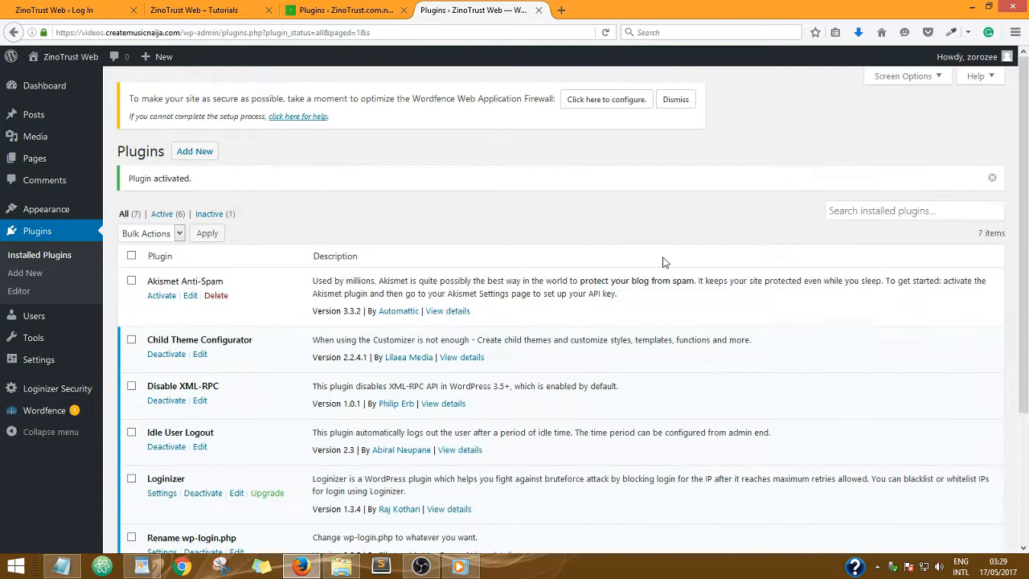
pyautogui.moveTo(36, 359)
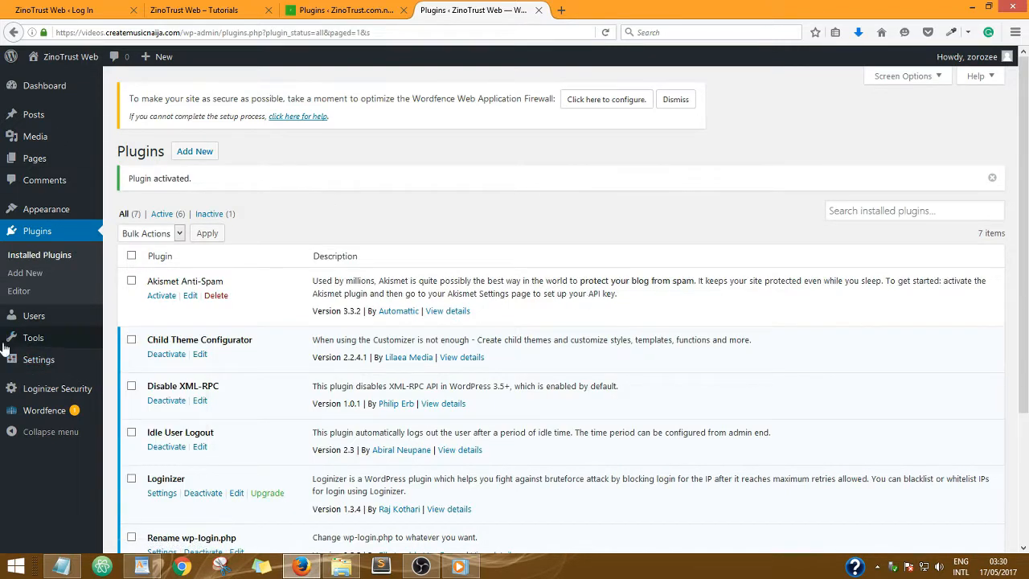
# Step: Go to Settings > Idle User Logout in the admin sidebar
pyautogui.click(38, 359)
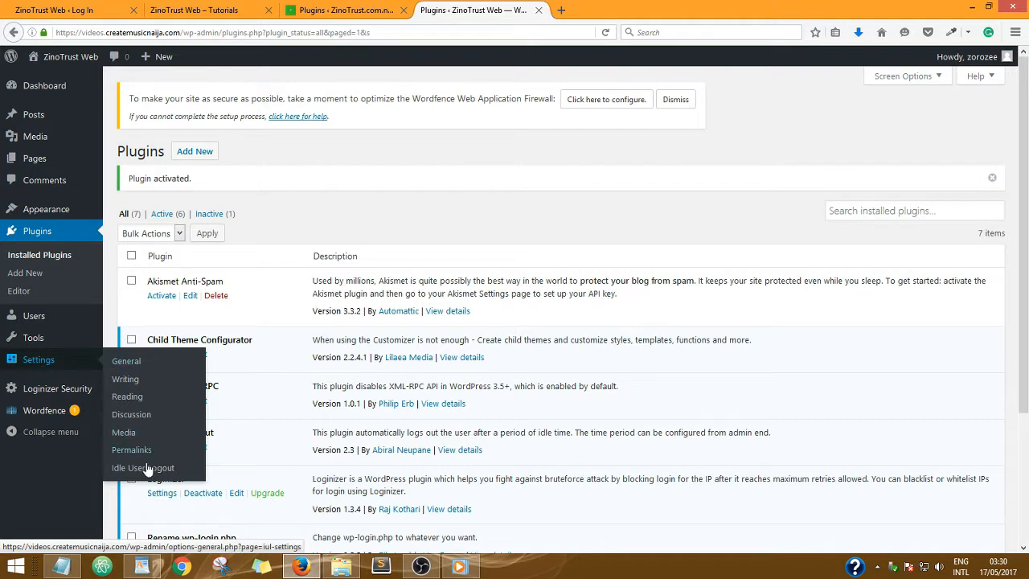
pyautogui.click(143, 467)
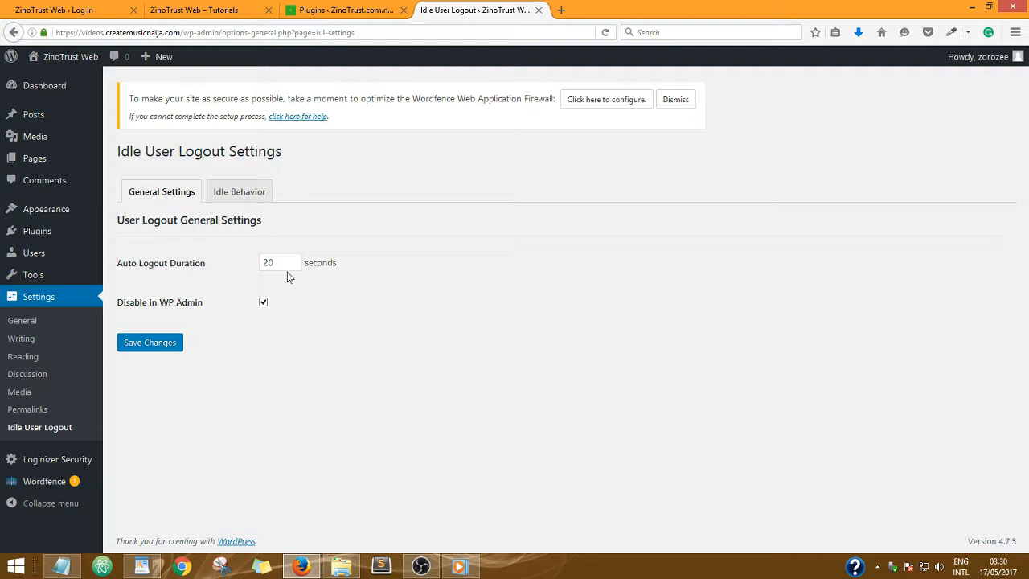
# Step: Replace the 20-second Auto Logout Duration value with 500
pyautogui.click(279, 262)
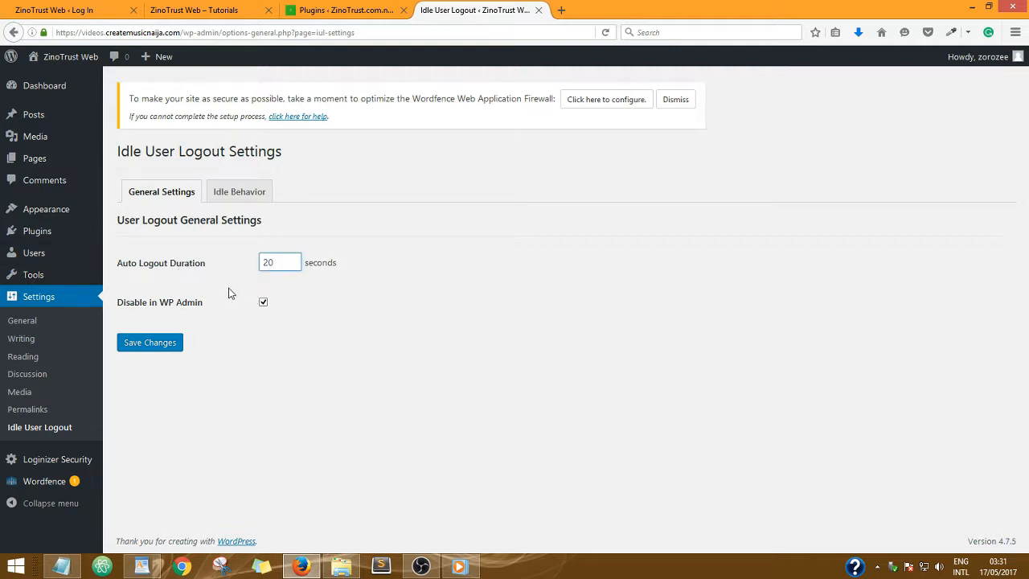
pyautogui.click(281, 262)
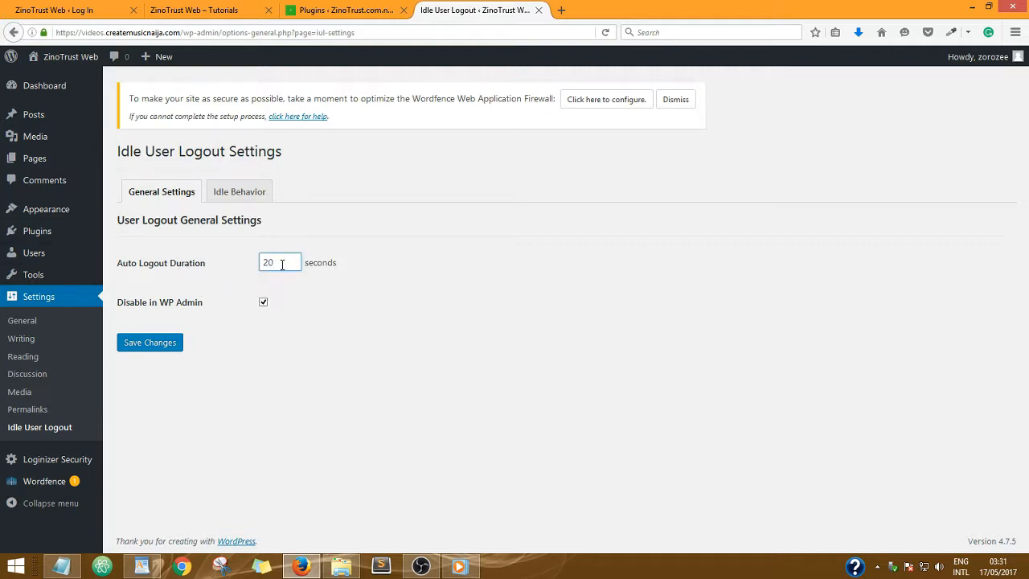
pyautogui.doubleClick(279, 262)
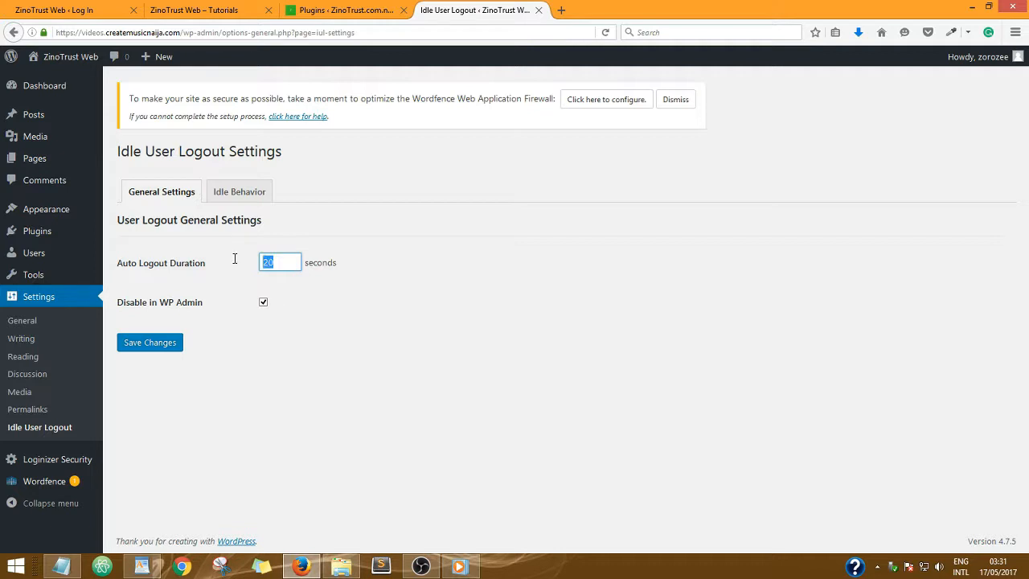
pyautogui.write('500')
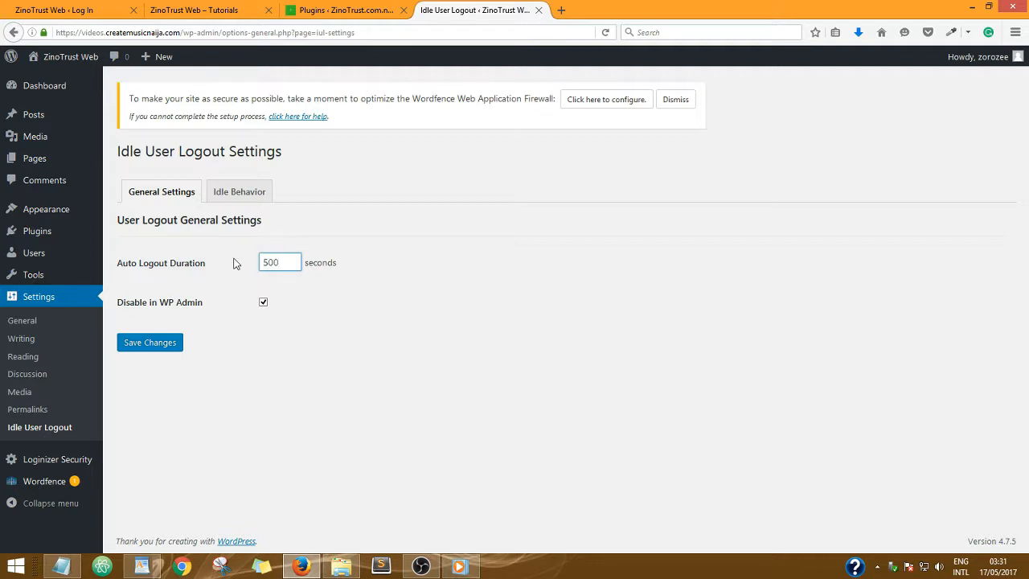
pyautogui.moveTo(272, 299)
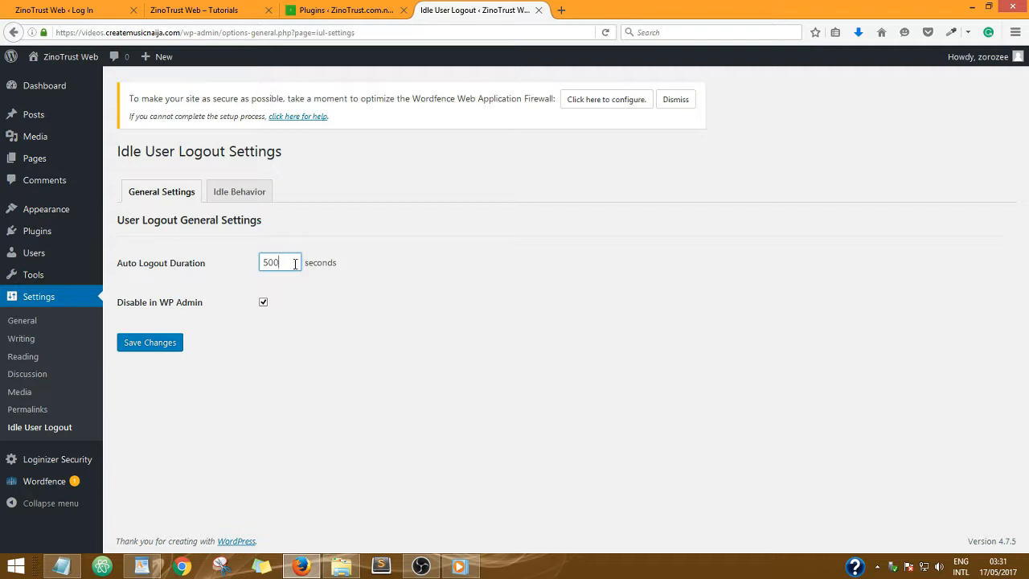
pyautogui.moveTo(141, 313)
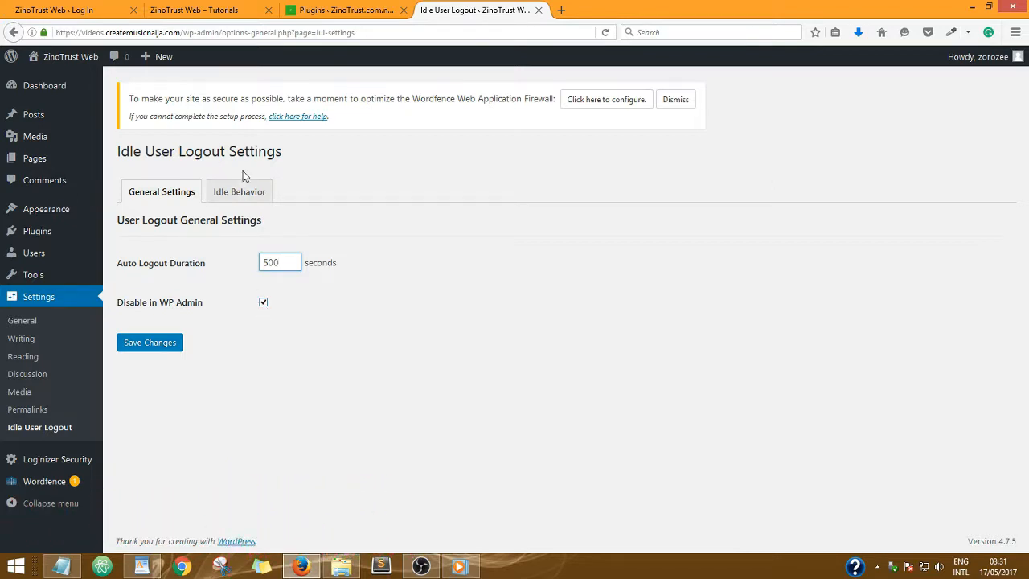
# Step: Save the General Settings tab, keeping 20-second auto logout and WP Admin disabled
pyautogui.click(149, 342)
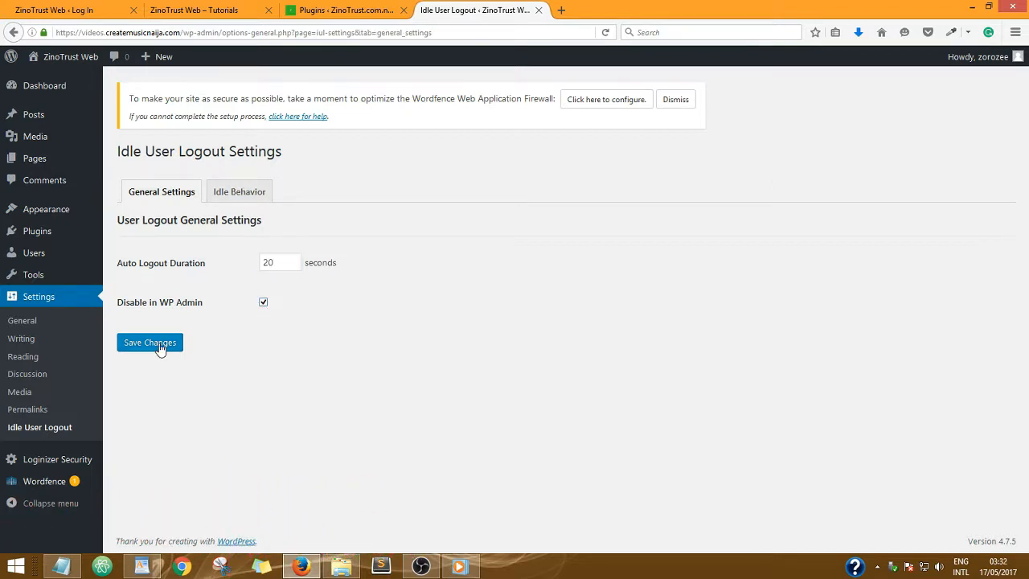
pyautogui.click(150, 342)
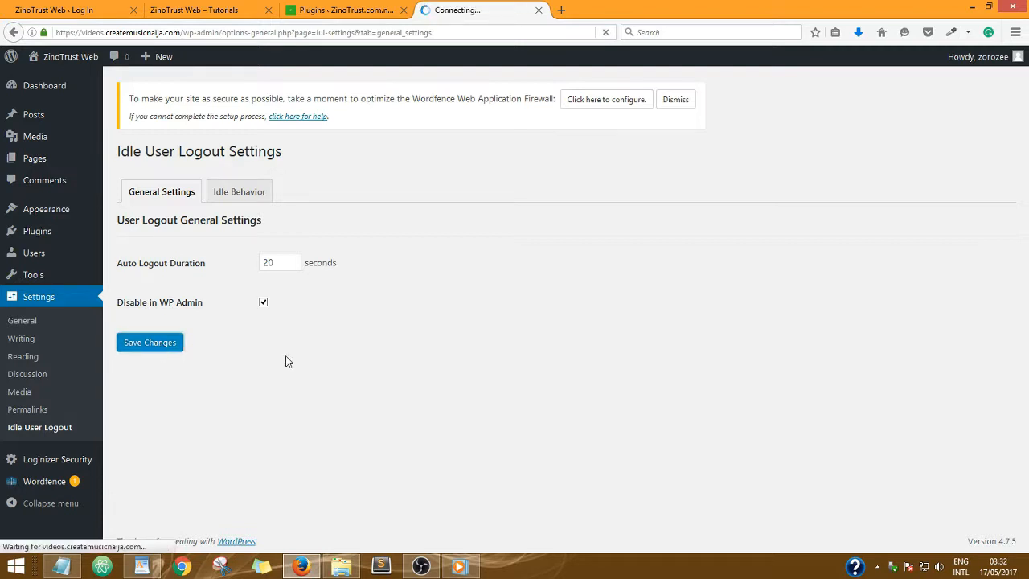
pyautogui.click(150, 341)
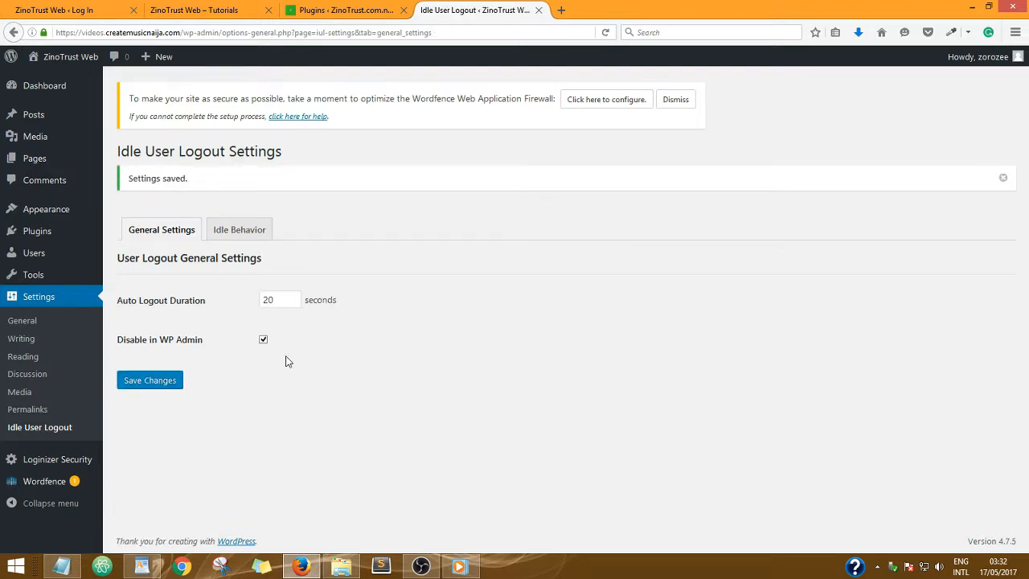
pyautogui.moveTo(276, 401)
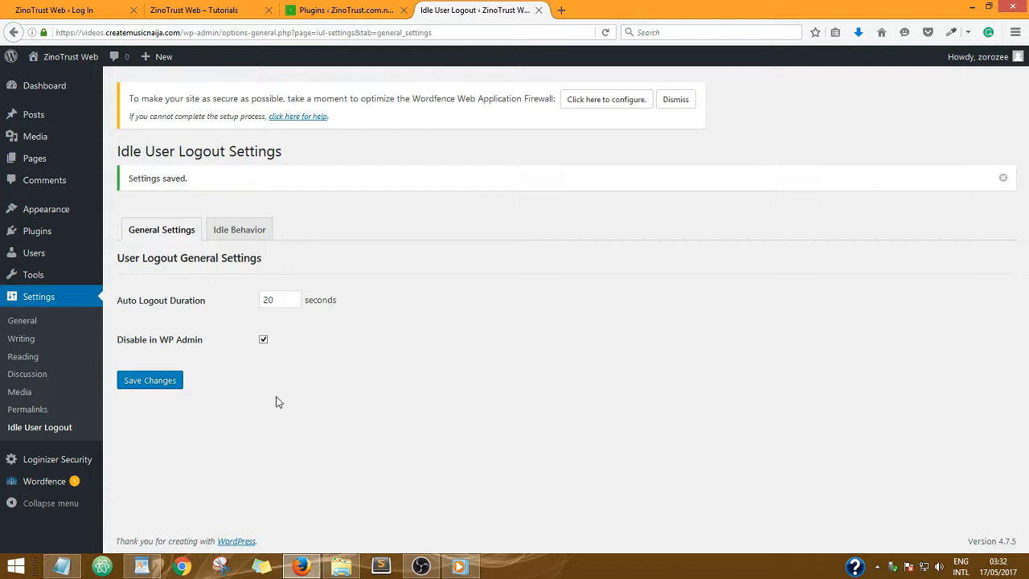
pyautogui.moveTo(274, 398)
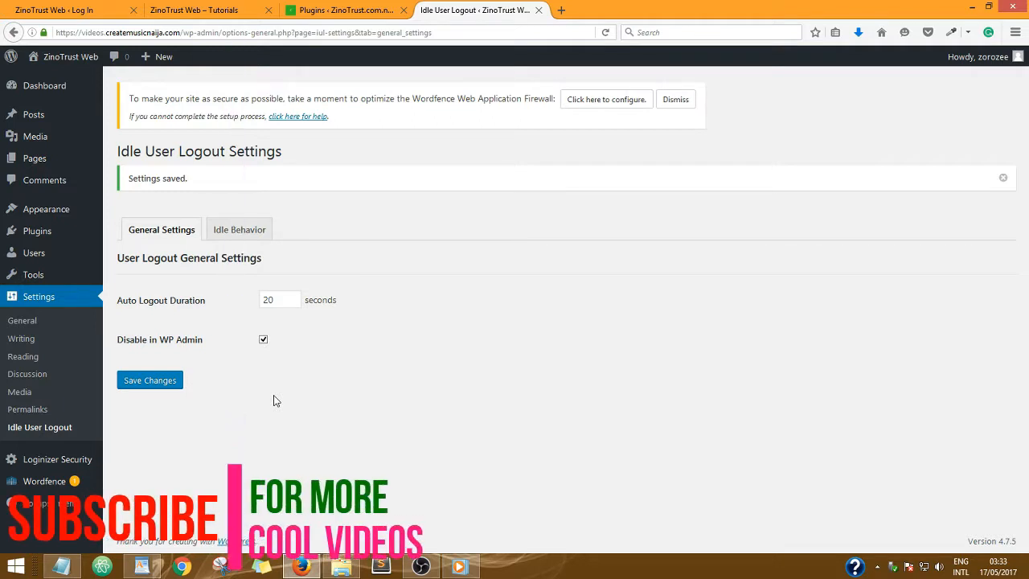
pyautogui.moveTo(489, 320)
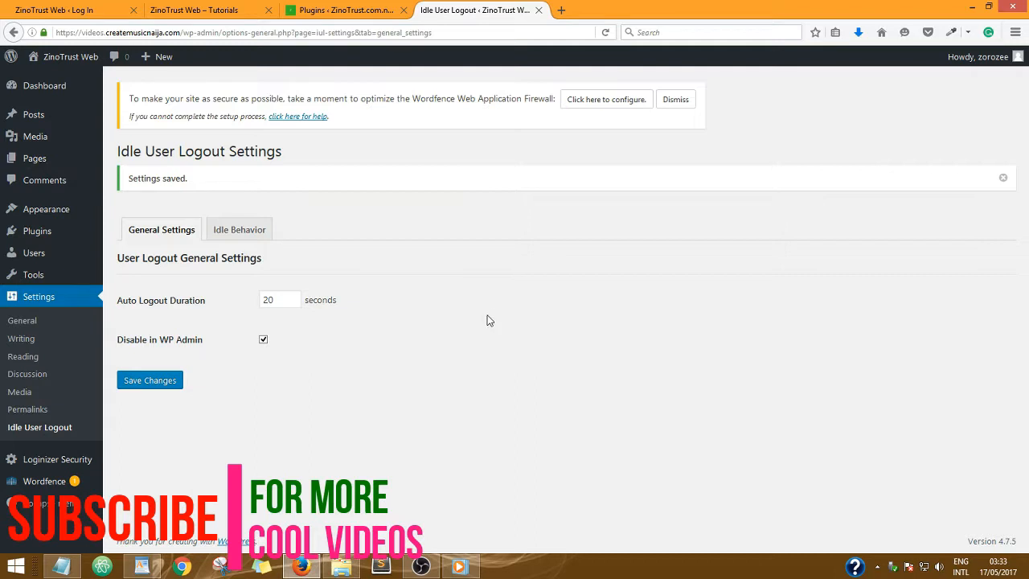
pyautogui.moveTo(558, 316)
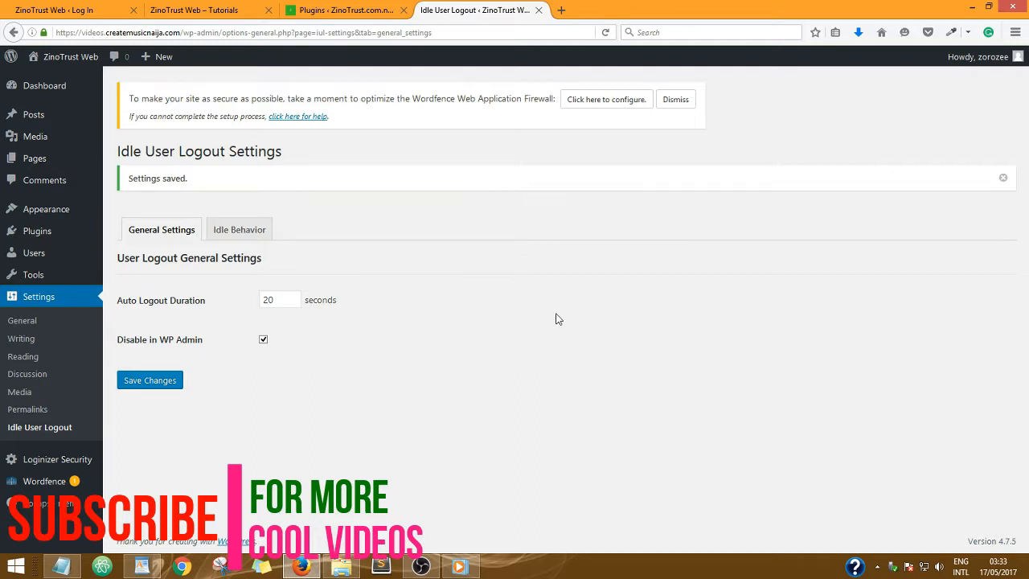
pyautogui.moveTo(534, 342)
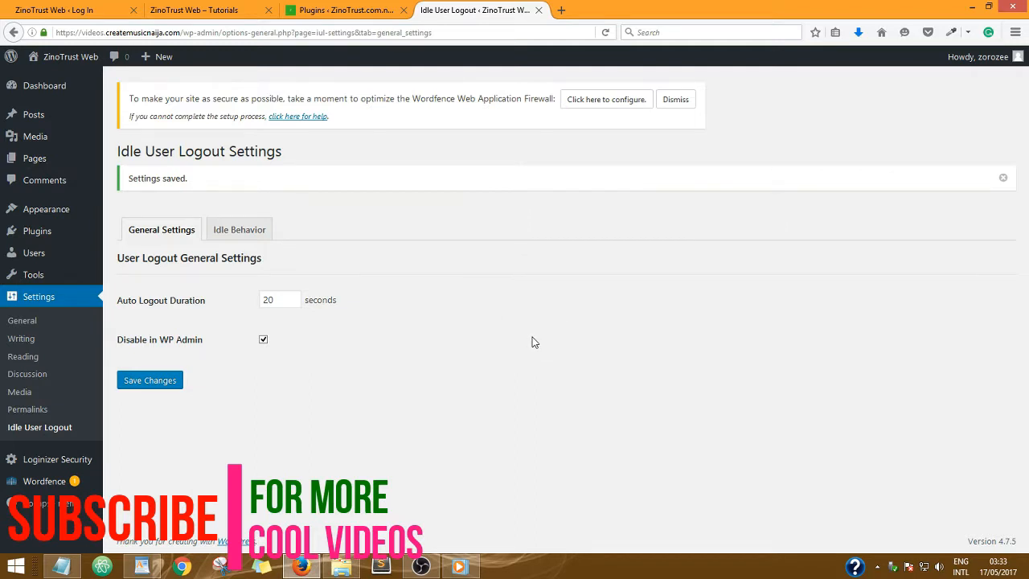